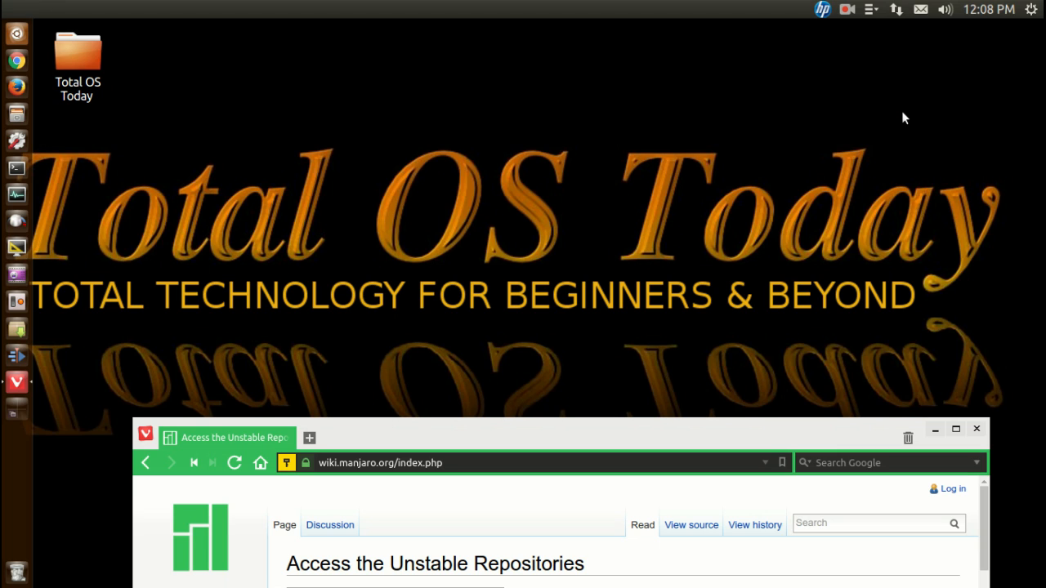
mouse_move(845, 153)
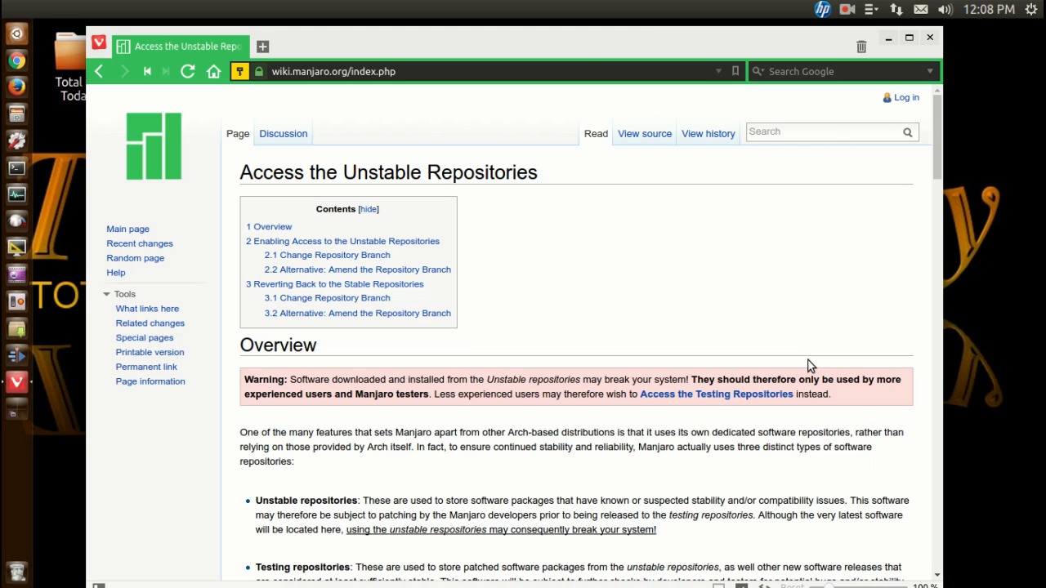
mouse_move(797, 347)
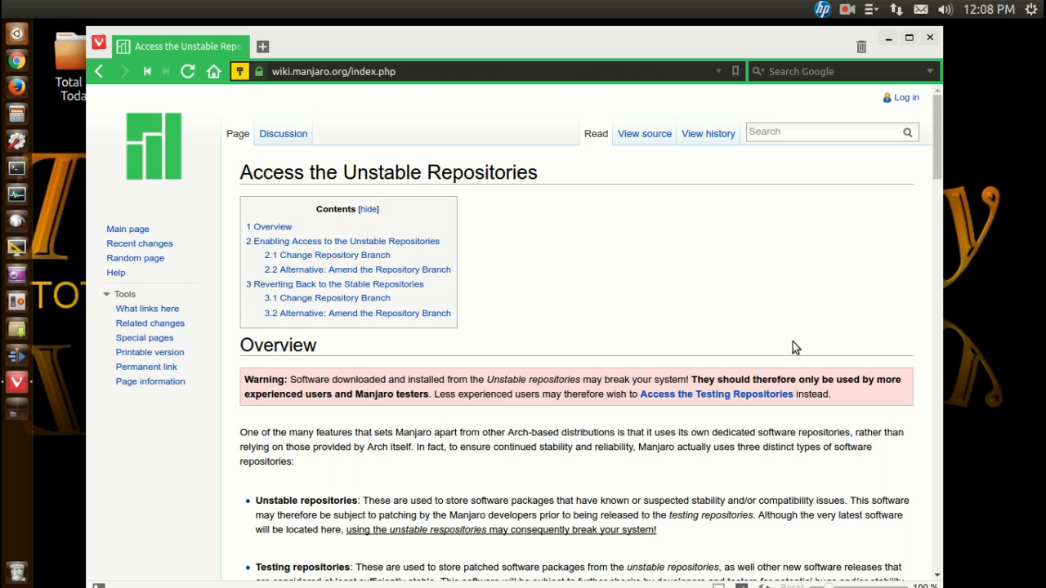
mouse_move(843, 273)
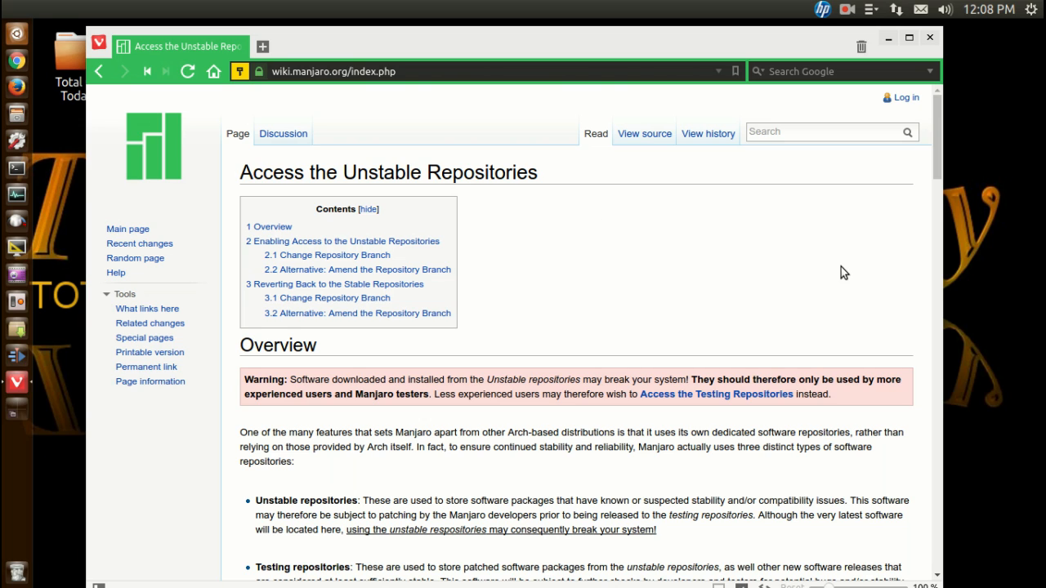
Scroll the wiki page down to the Overview's unstable, testing and stable repository descriptions
scroll("down", 3)
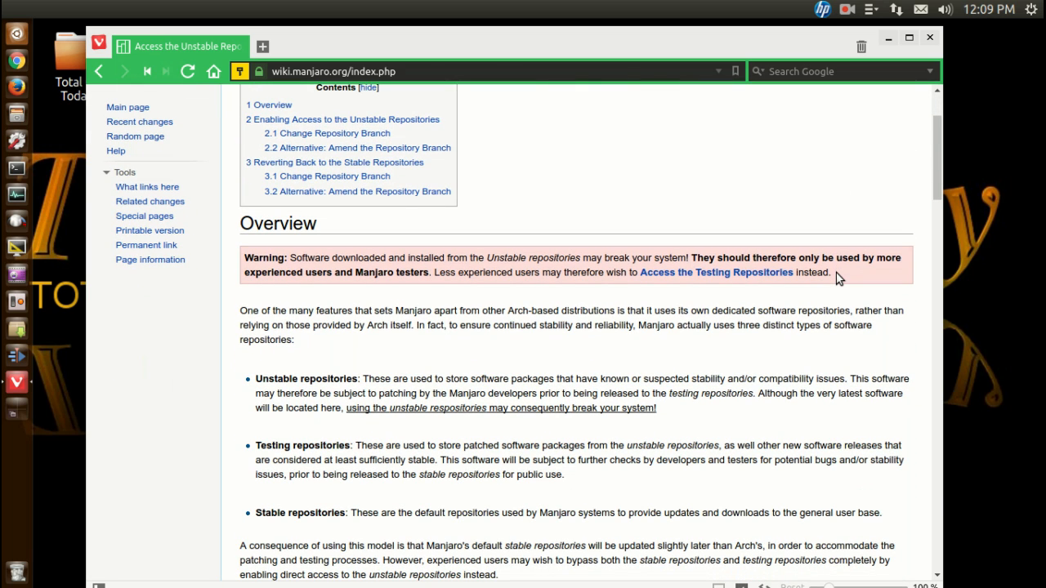
mouse_move(829, 304)
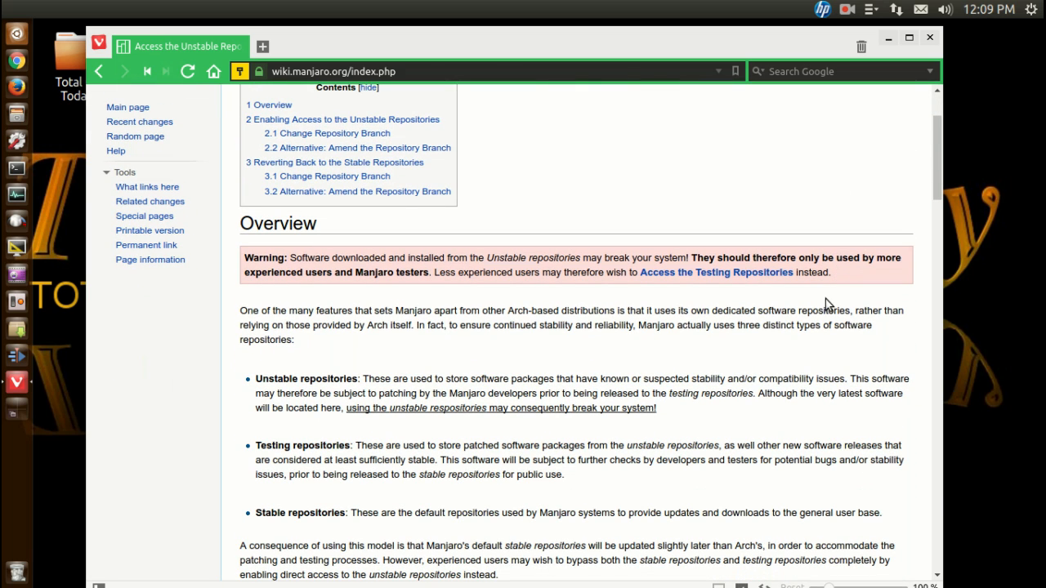
scroll("down", 3)
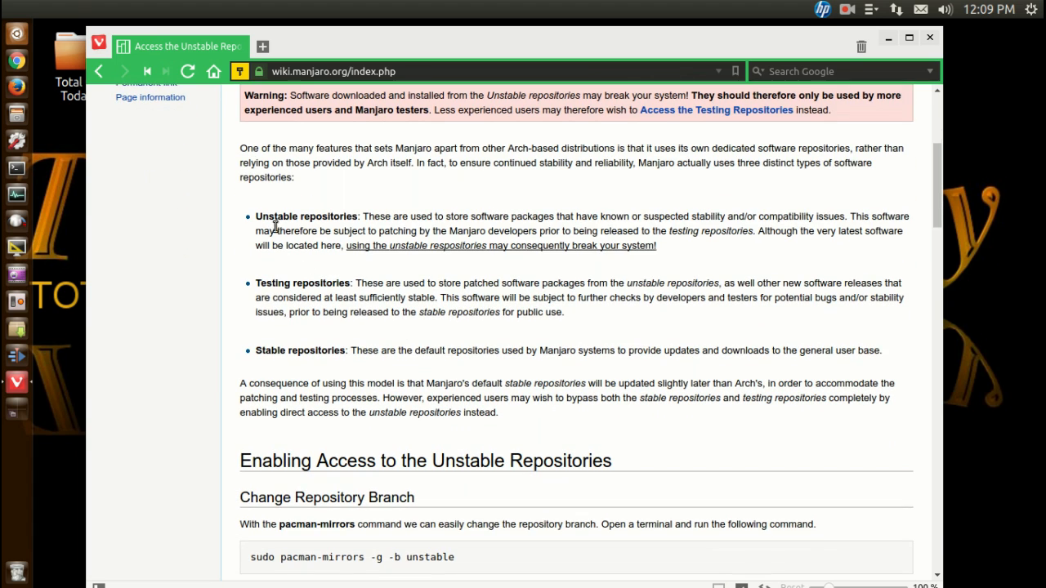
double_click(278, 216)
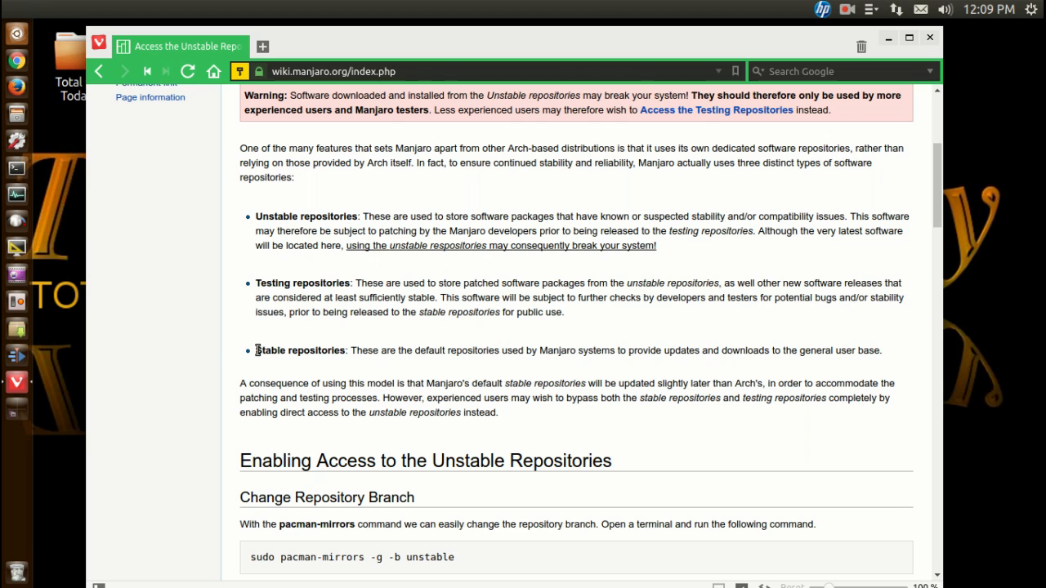
mouse_move(725, 400)
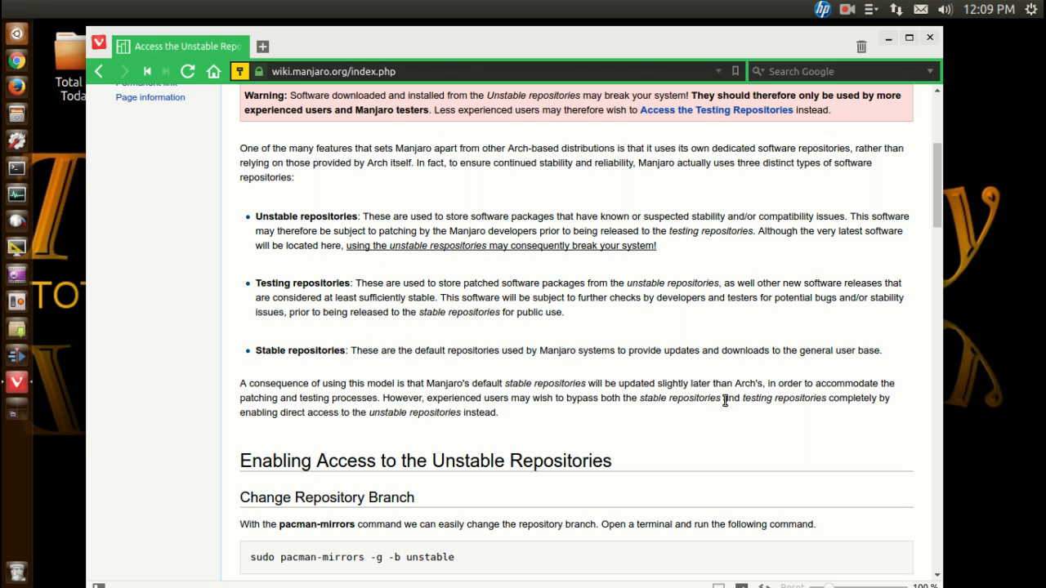
Scroll down to 'Reverting Back to the Stable Repositories' with its sudo pacman -Syy and -Suu commands
scroll("down", 3)
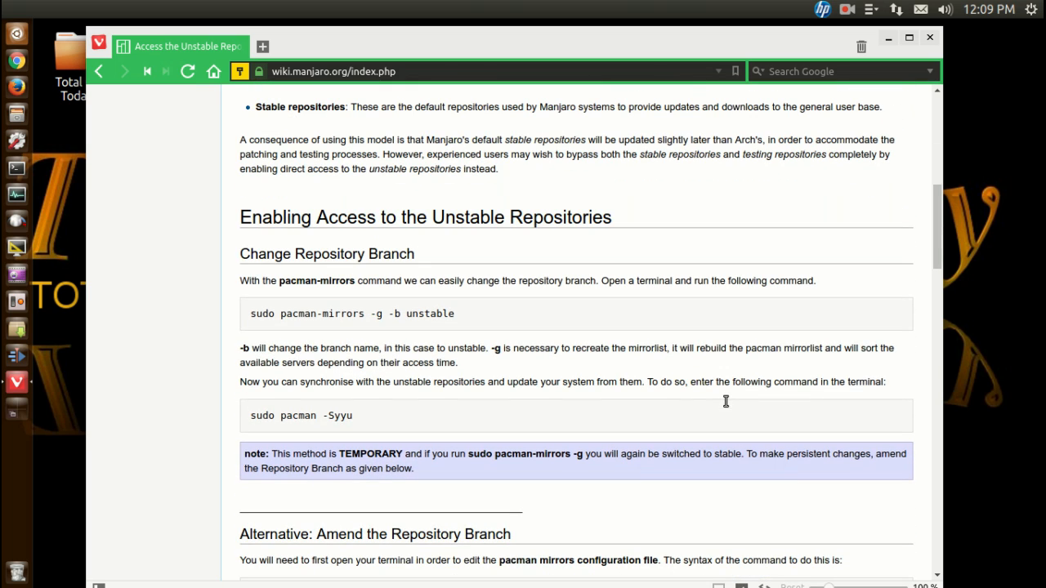
mouse_move(696, 275)
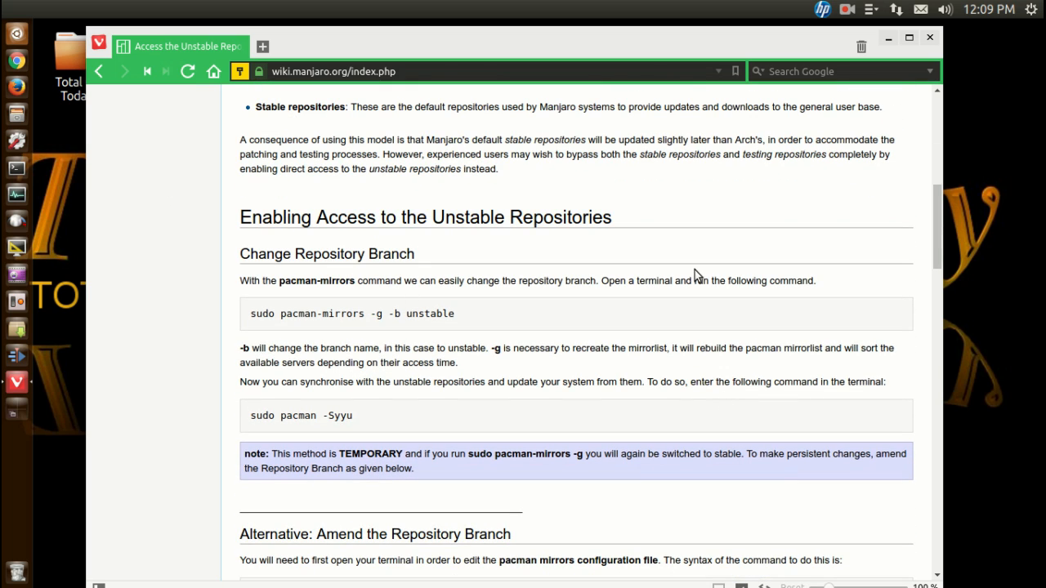
mouse_move(563, 248)
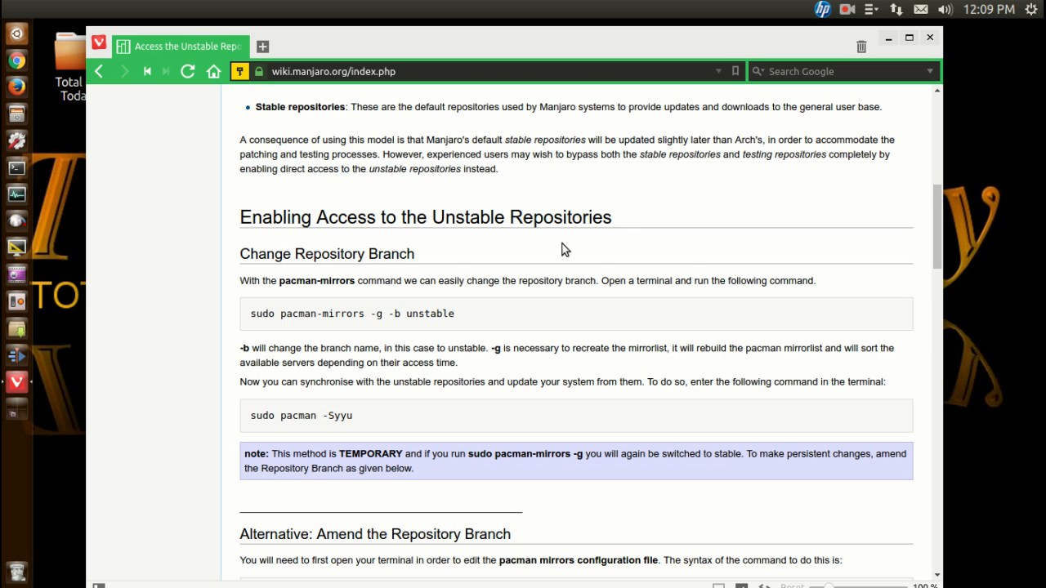
scroll("down", 3)
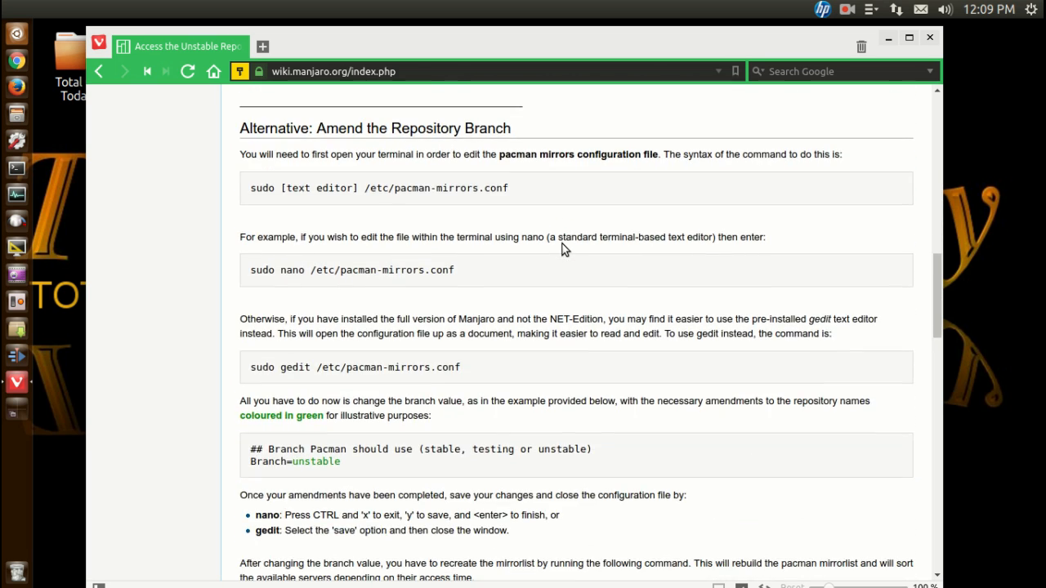
scroll("down", 3)
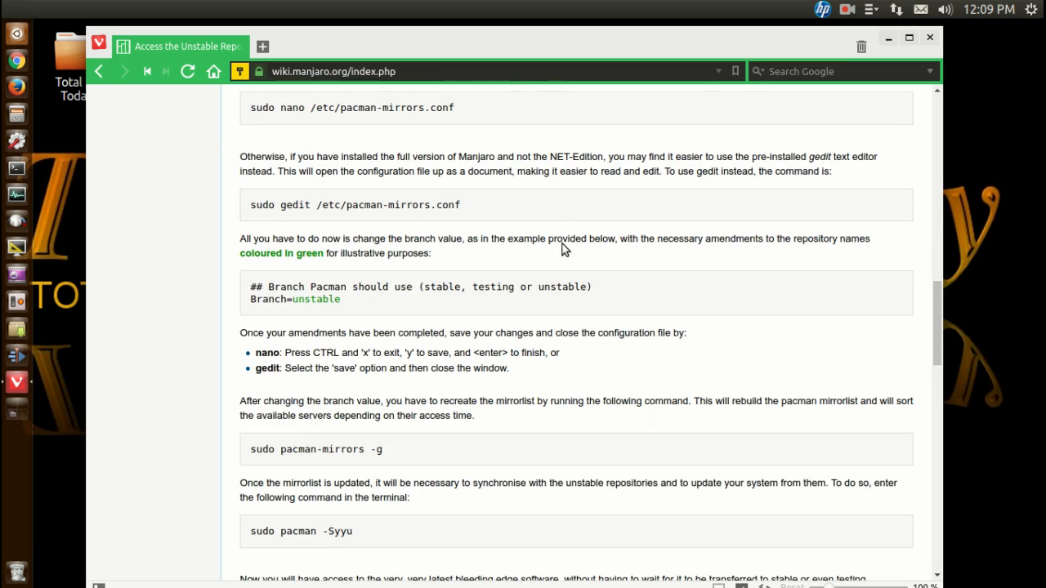
scroll("down", 3)
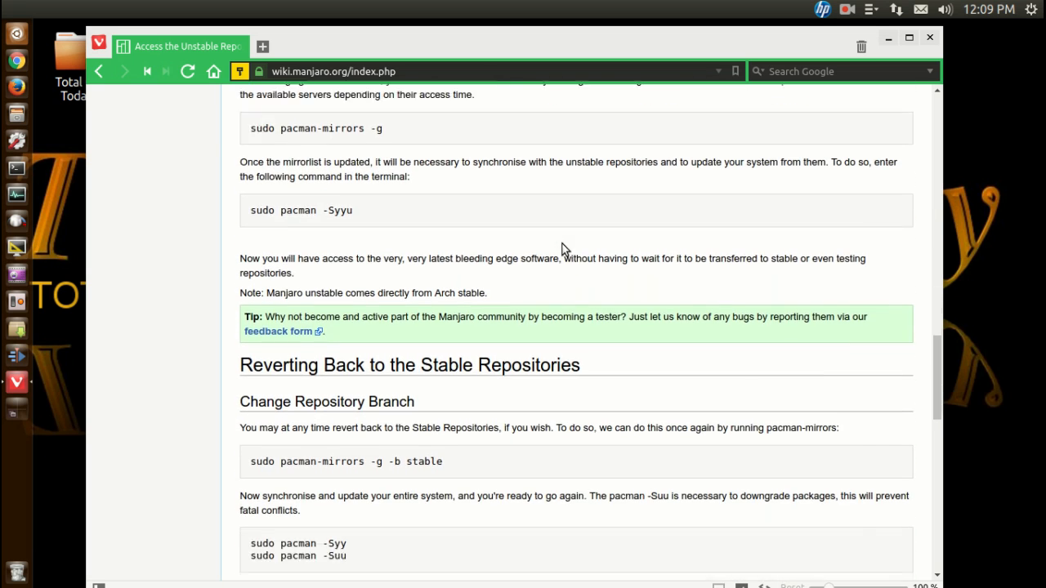
scroll("down", 3)
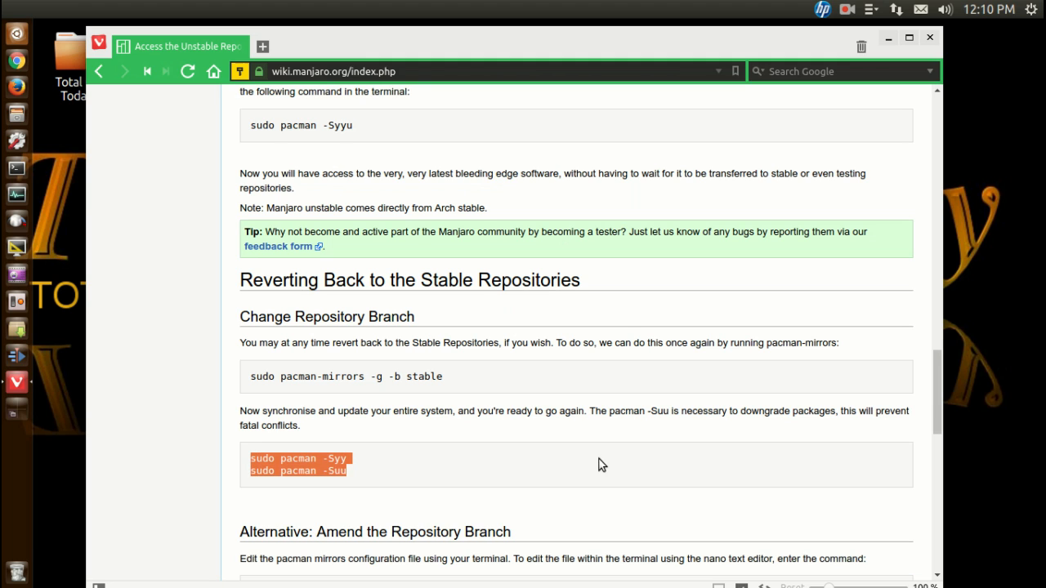
scroll("down", 3)
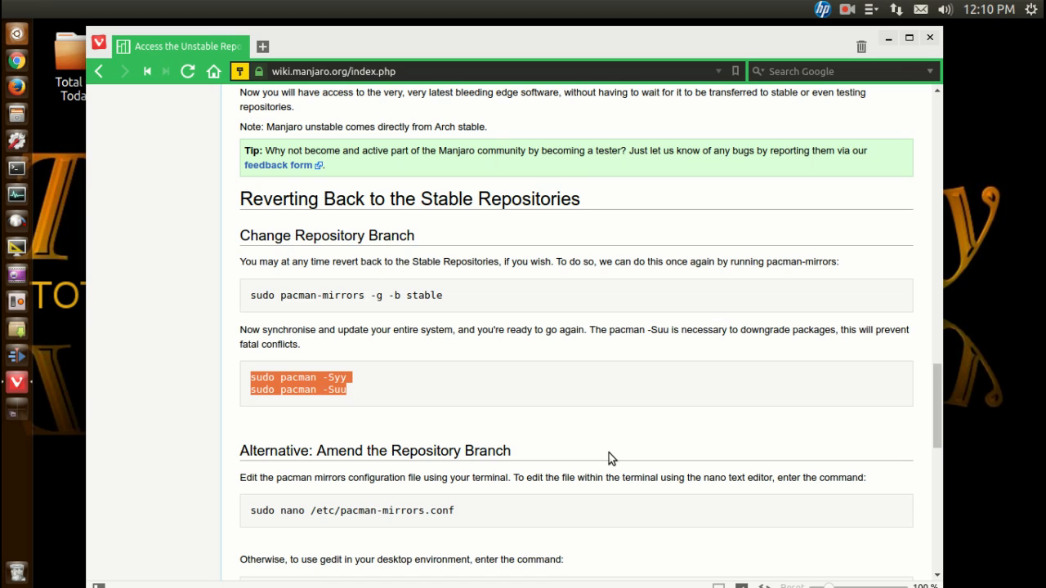
mouse_move(575, 394)
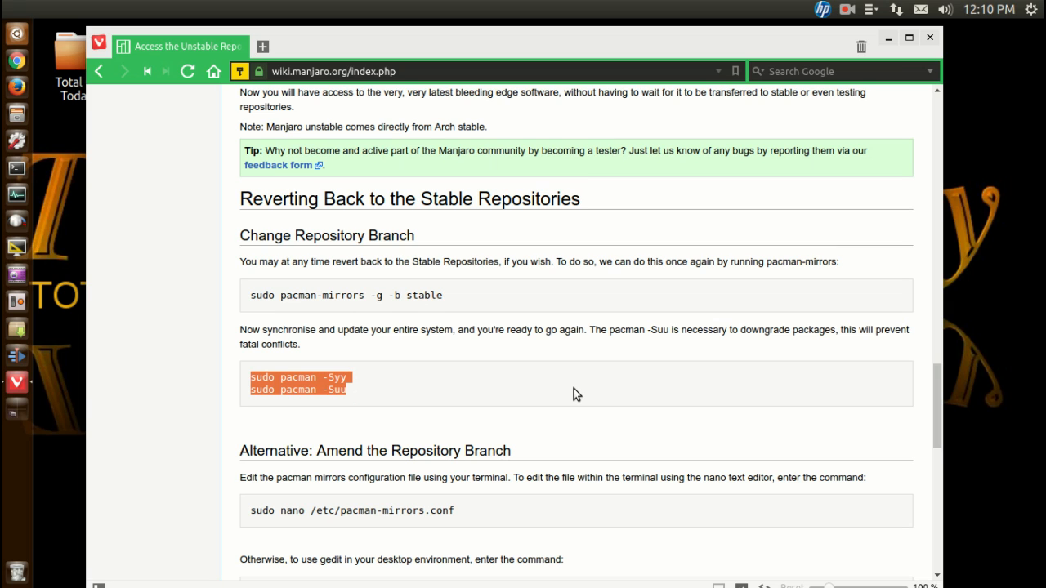
scroll("up", 3)
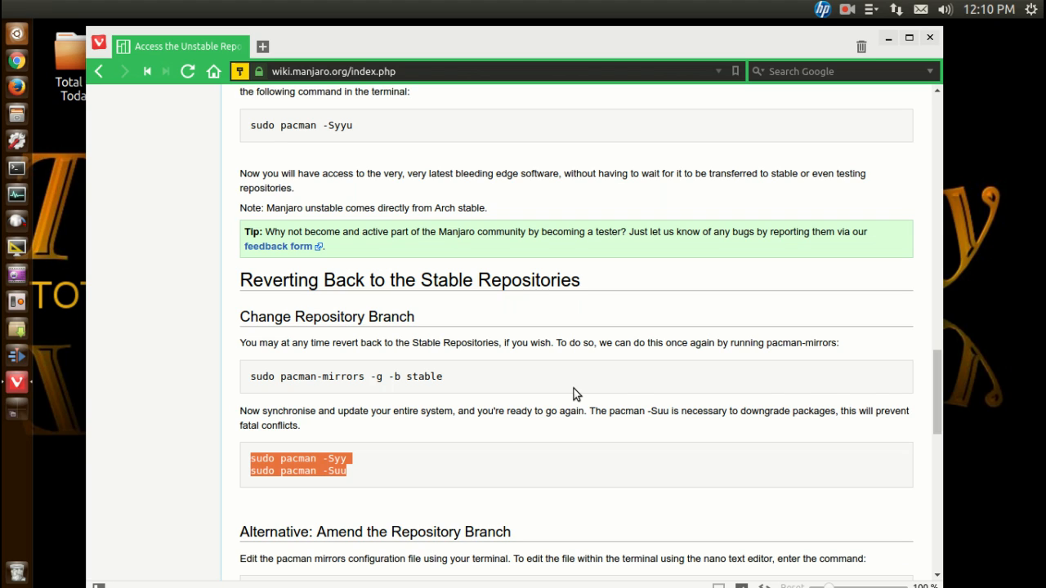
left_click(575, 394)
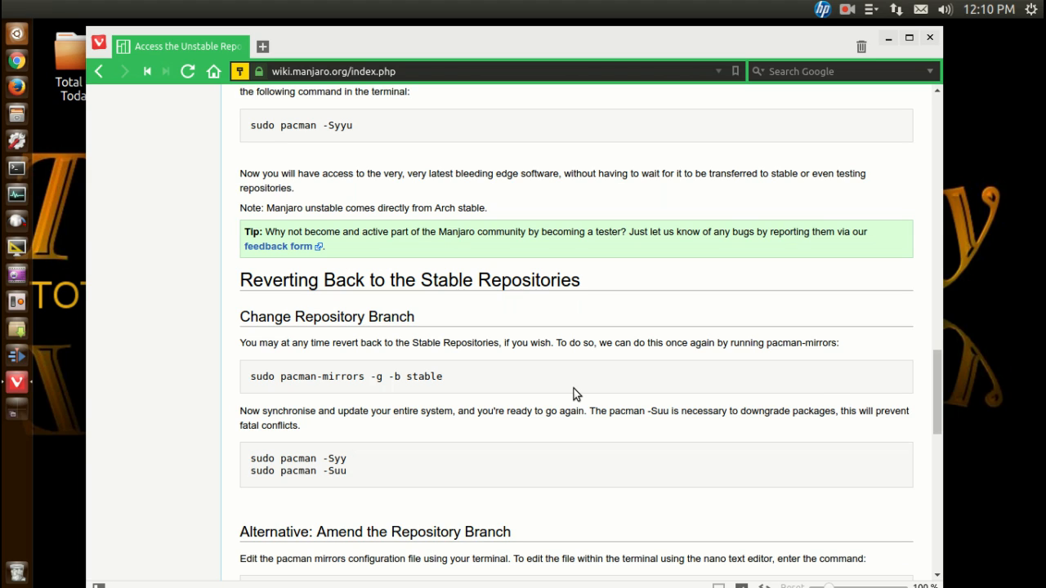
mouse_move(480, 386)
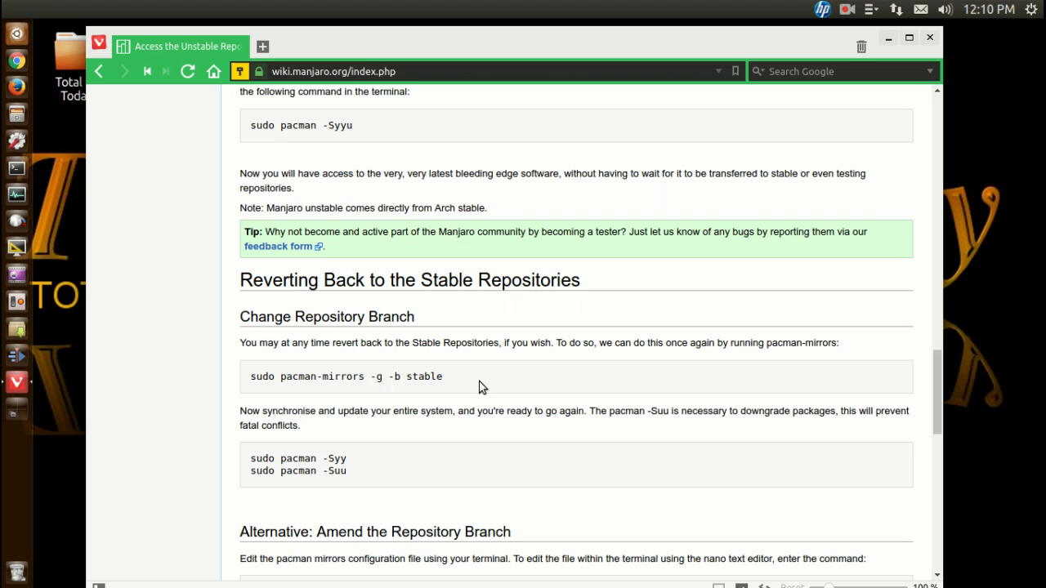
mouse_move(709, 364)
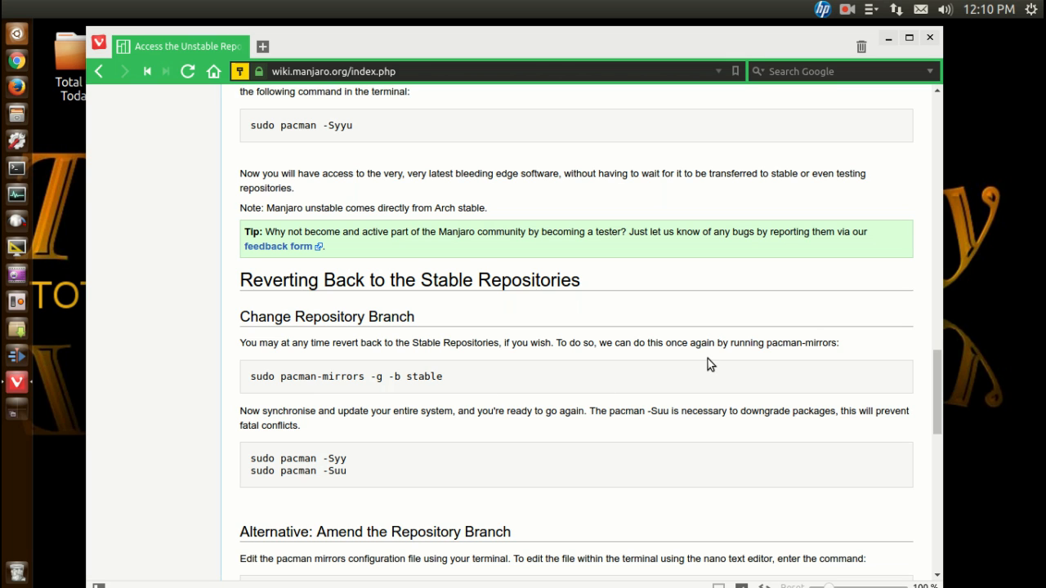
left_click(928, 38)
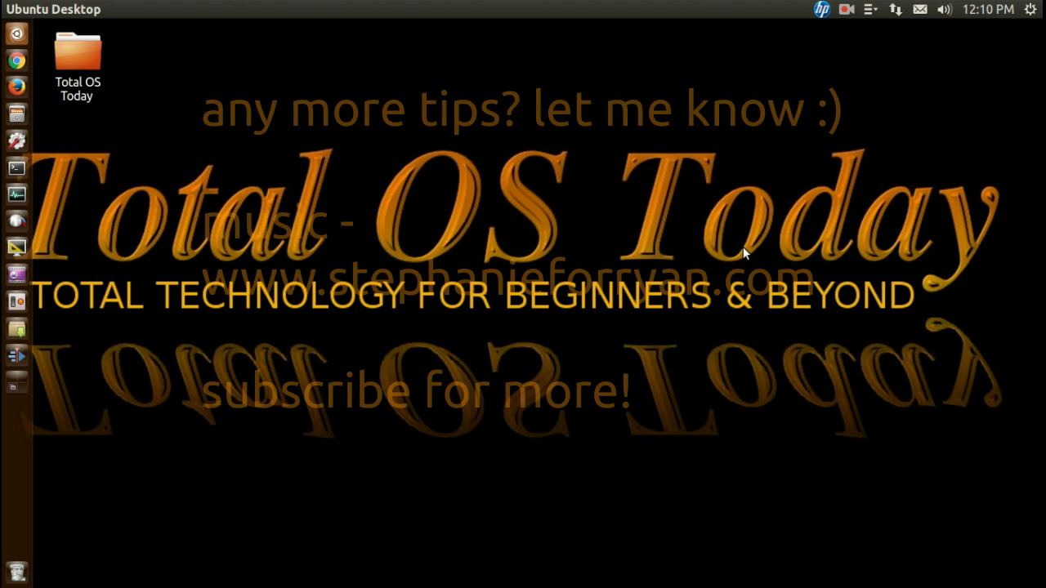
mouse_move(830, 297)
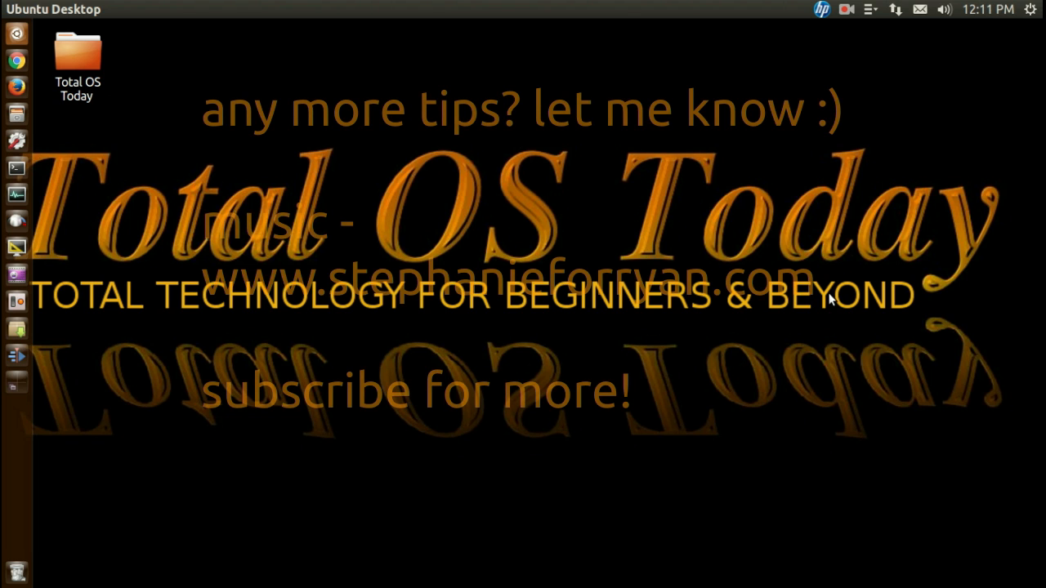
mouse_move(869, 327)
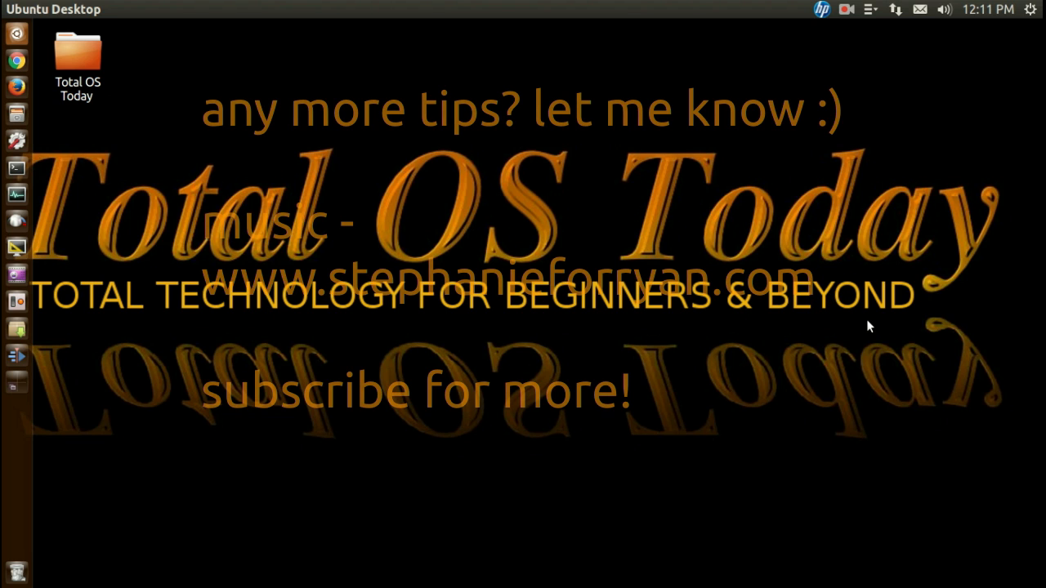